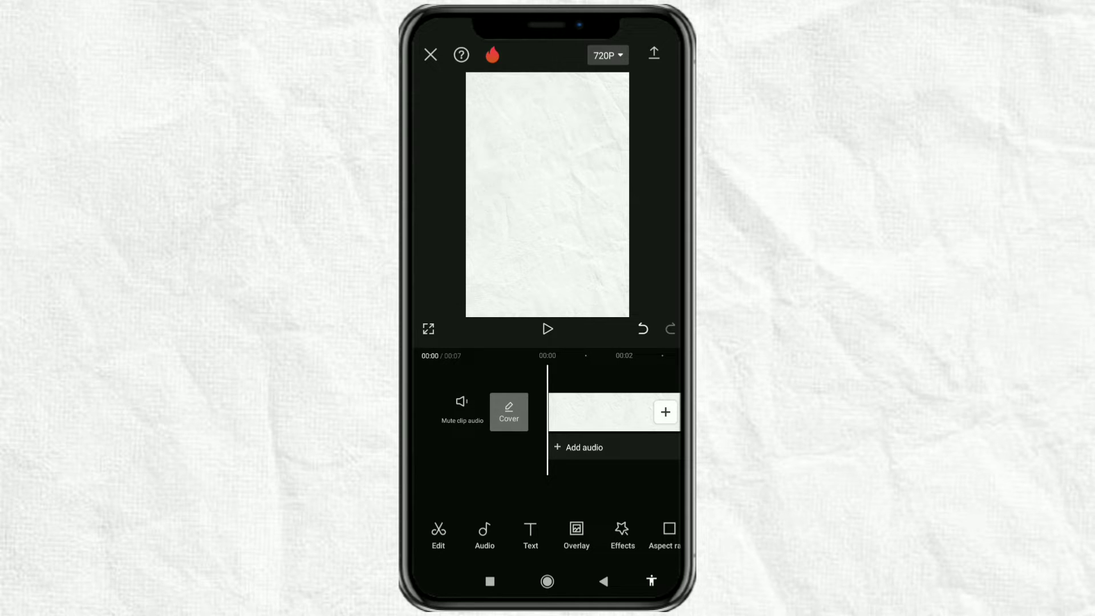
# - Add the Golden Hour (JVKE) song as a 16-second audio track under the blank clip
pyautogui.click(484, 535)
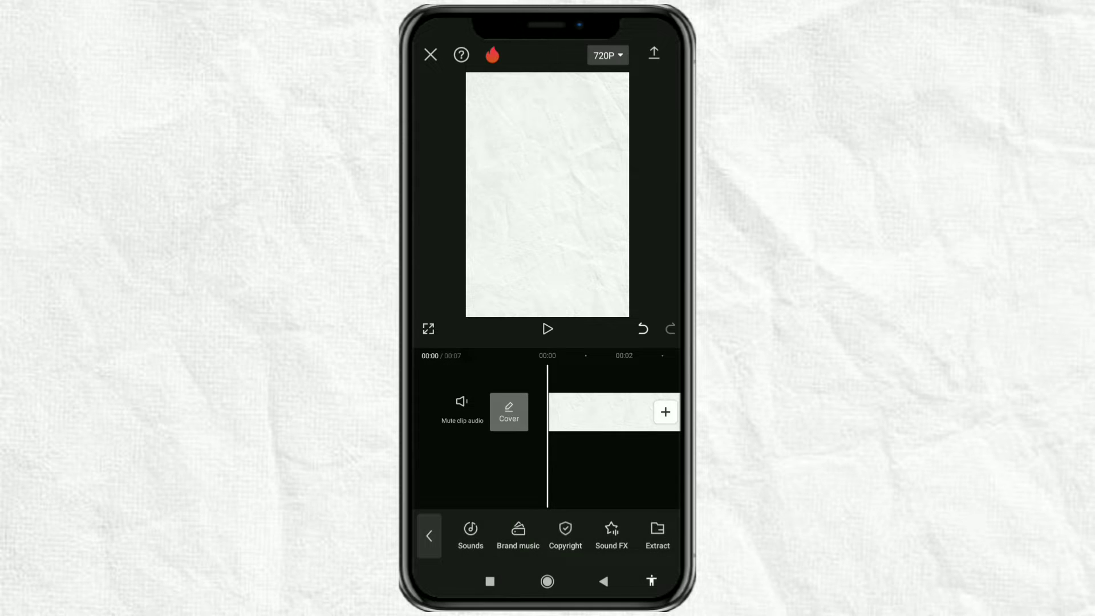
pyautogui.click(470, 532)
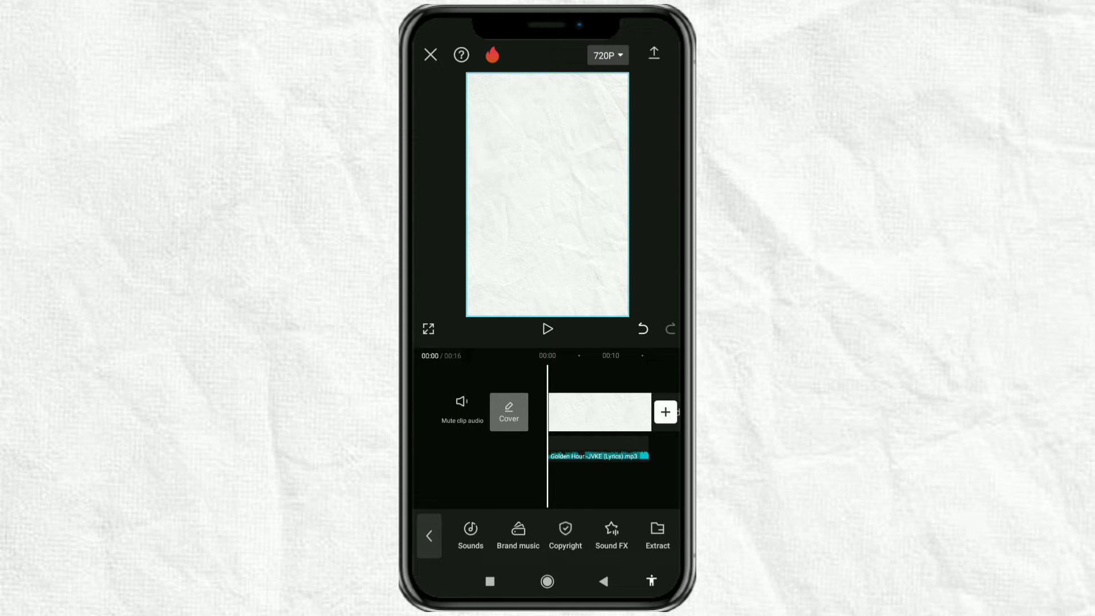
# - Slow the Golden Hour clip to 0.8x speed, stretching the project to 20 seconds
pyautogui.click(598, 456)
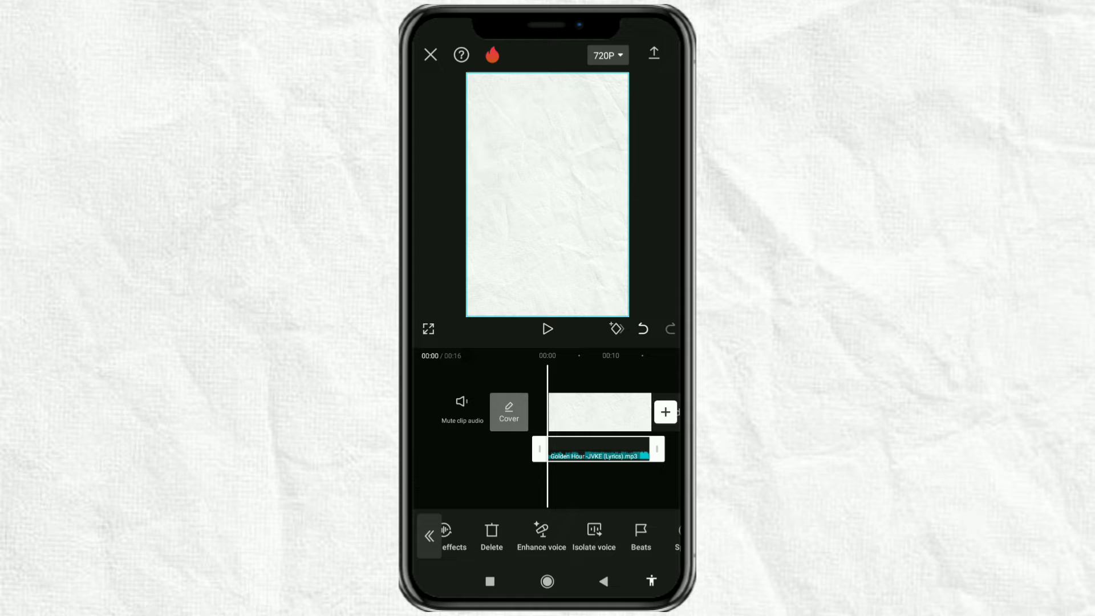
pyautogui.hscroll(-3)
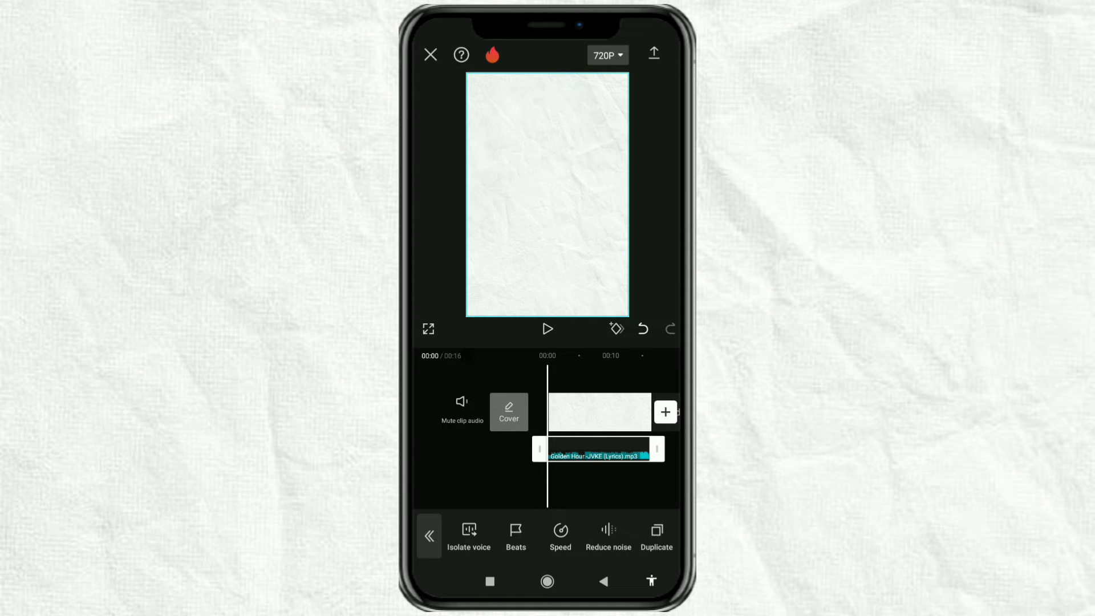
pyautogui.click(559, 536)
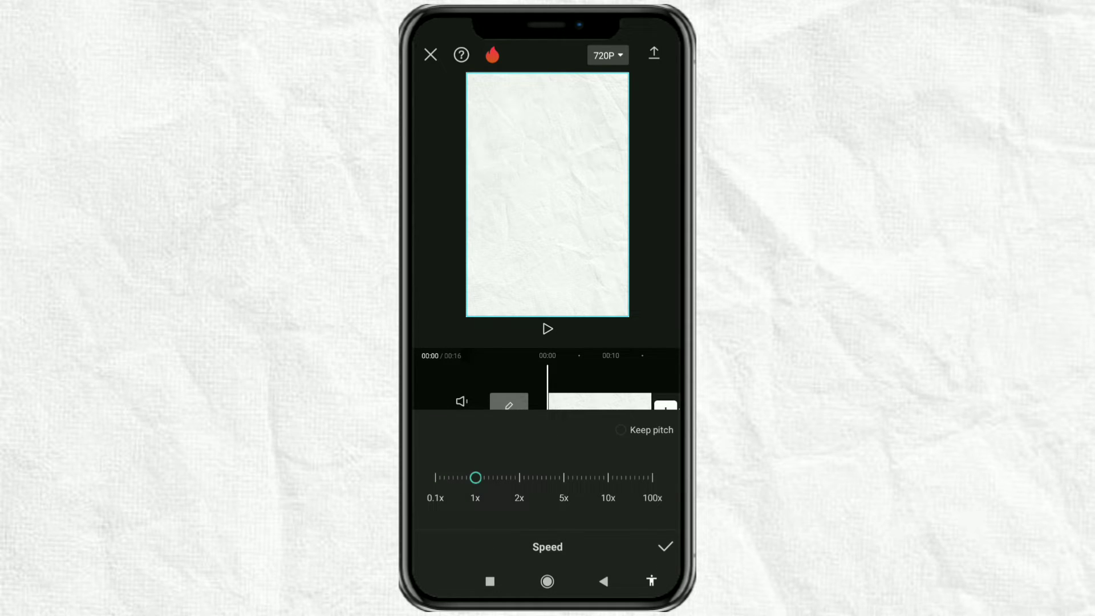
pyautogui.moveTo(475, 478); pyautogui.dragTo(469, 477)
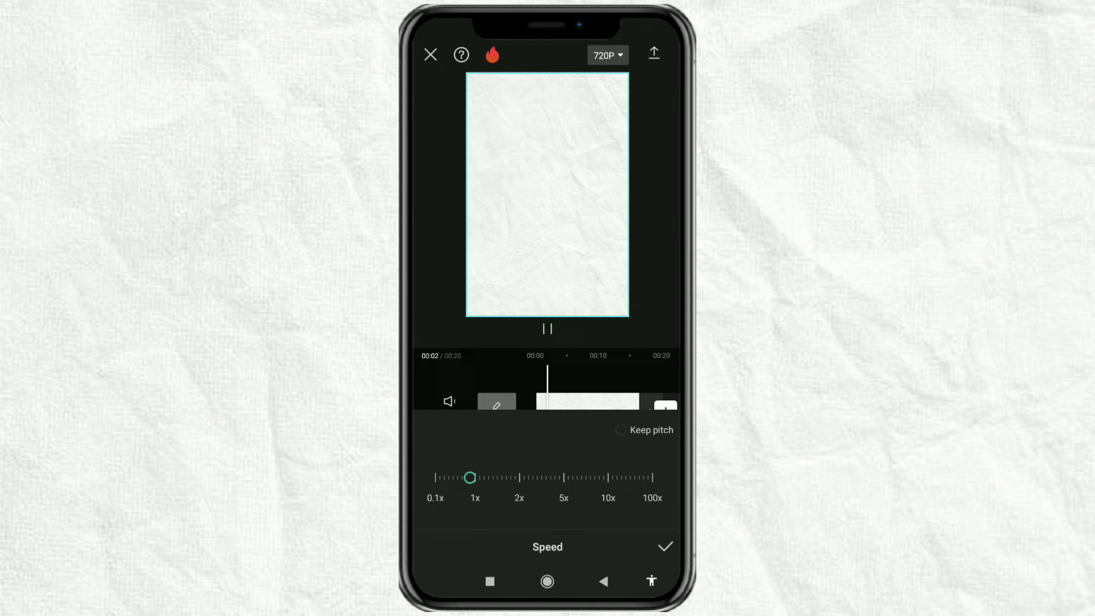
pyautogui.click(618, 430)
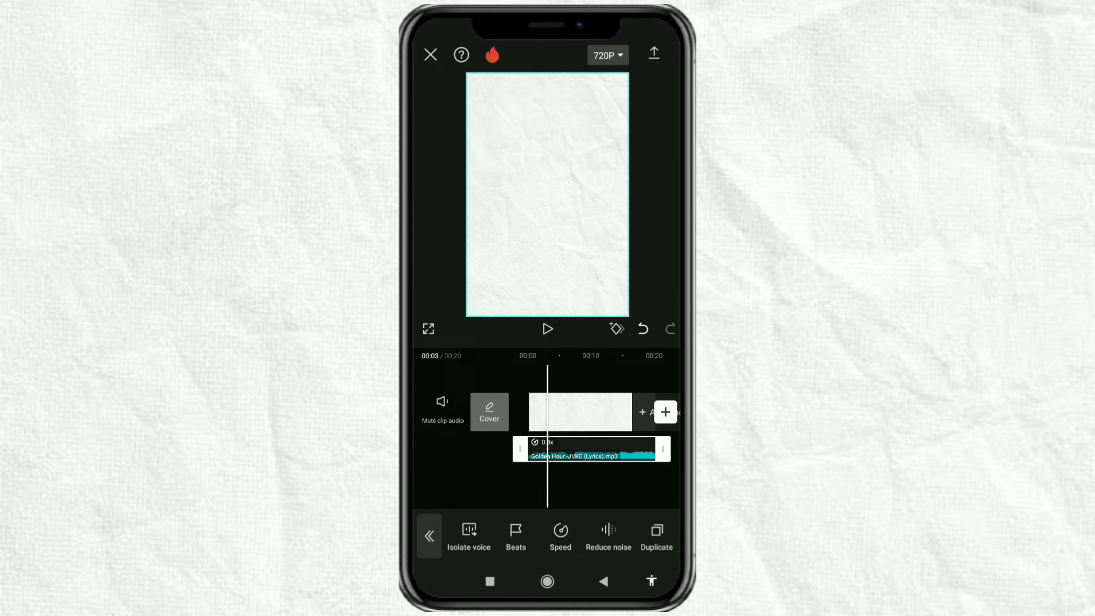
# - Apply the Mic Hog voice effect to the song with room size 70 and strength 30, and preview it
pyautogui.click(593, 456)
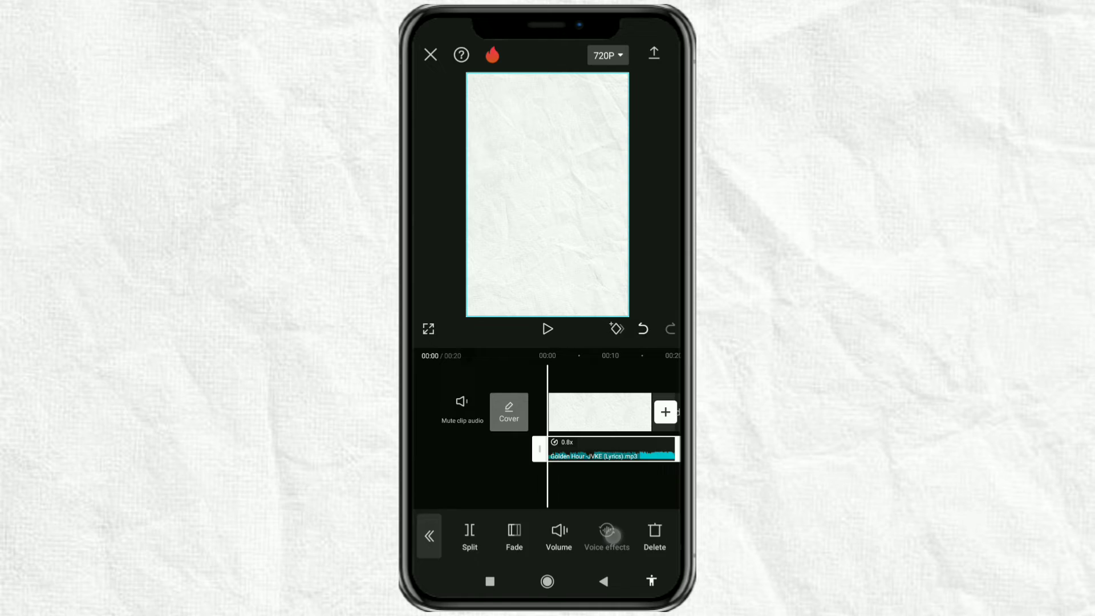
pyautogui.click(607, 538)
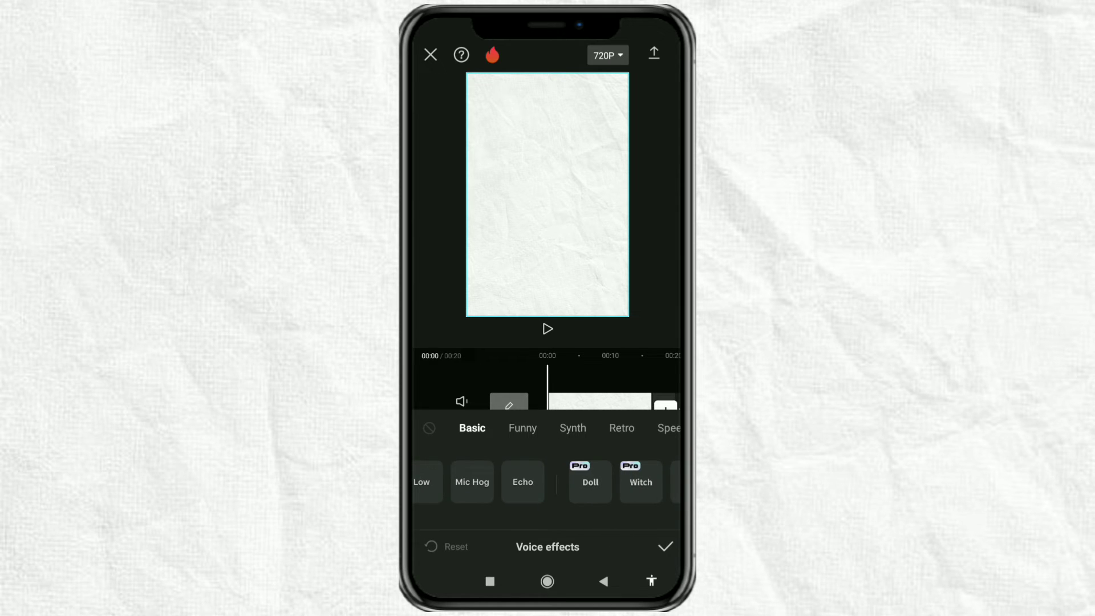
pyautogui.click(472, 482)
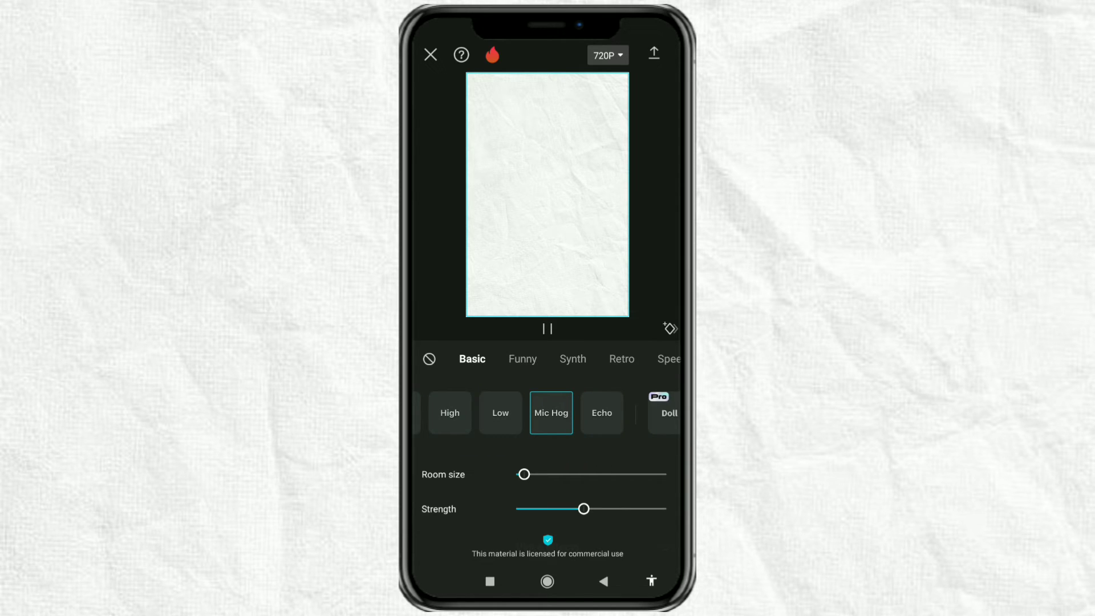
pyautogui.moveTo(524, 474); pyautogui.dragTo(612, 474)
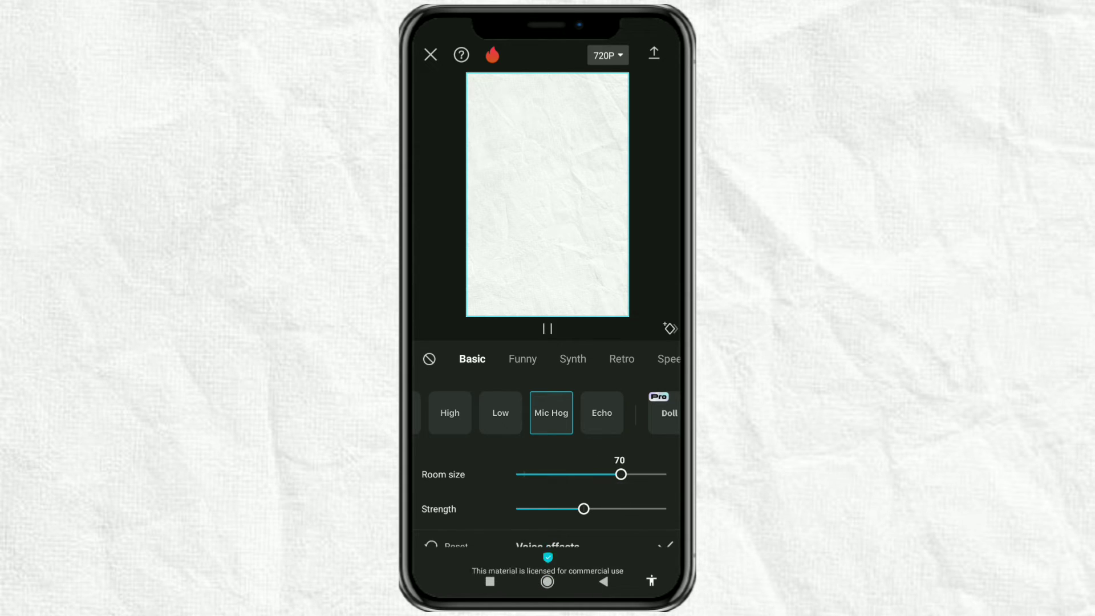
pyautogui.moveTo(584, 509); pyautogui.dragTo(559, 509)
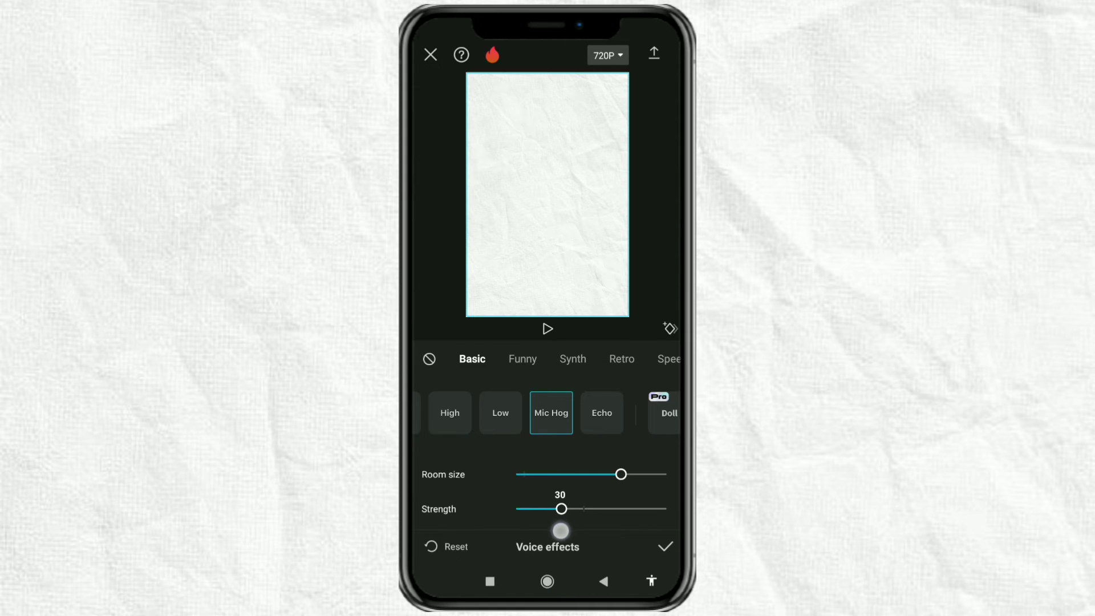
pyautogui.click(548, 328)
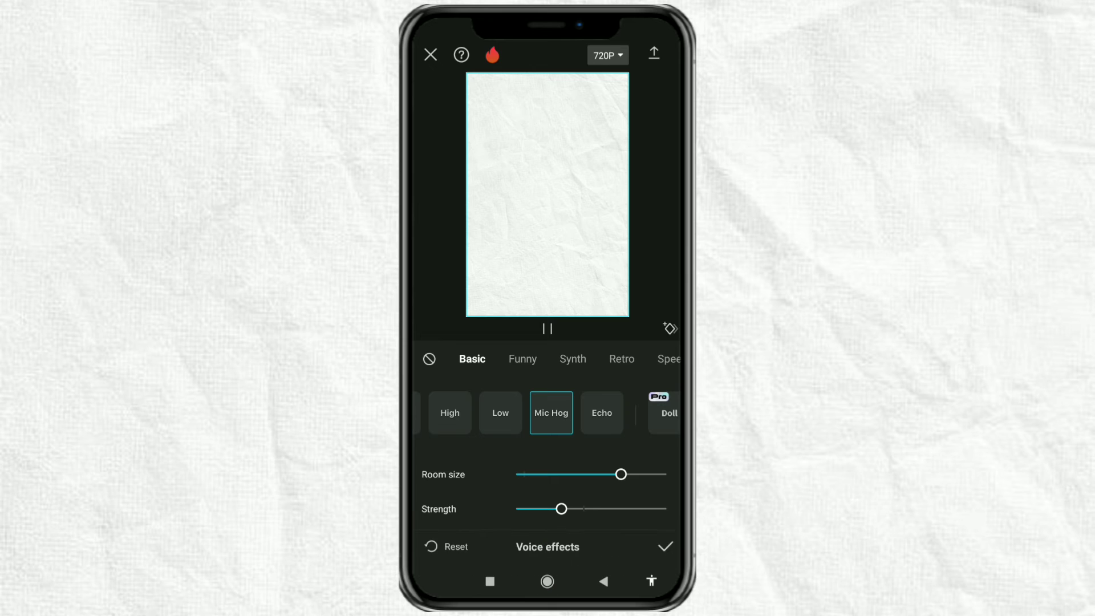
# - Confirm the Mic Hog settings and play the project back to hear the result
pyautogui.click(666, 547)
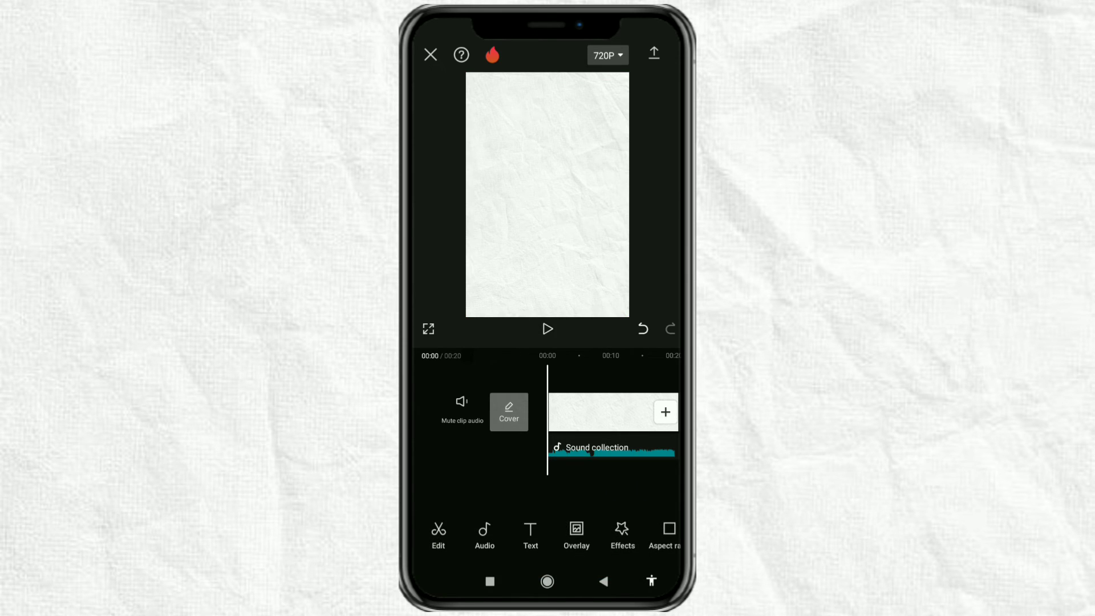
pyautogui.click(548, 328)
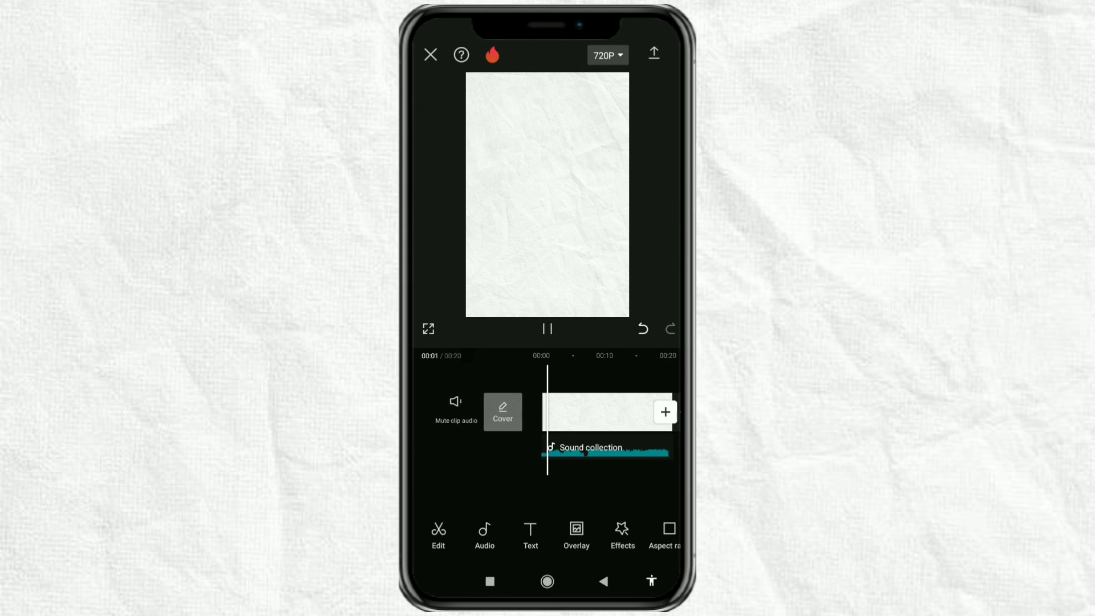